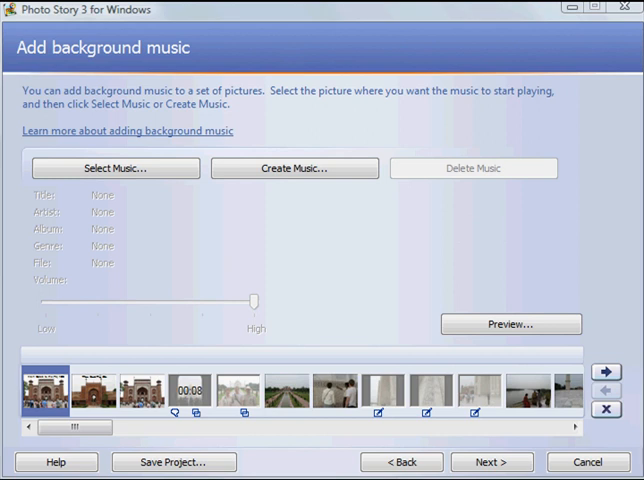
mouse_move(422, 236)
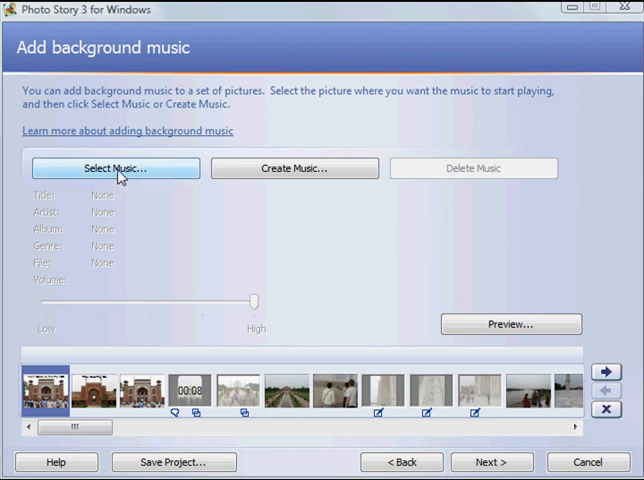
Dismiss the music file browser and begin creating generated music in the World: India style.
click(114, 168)
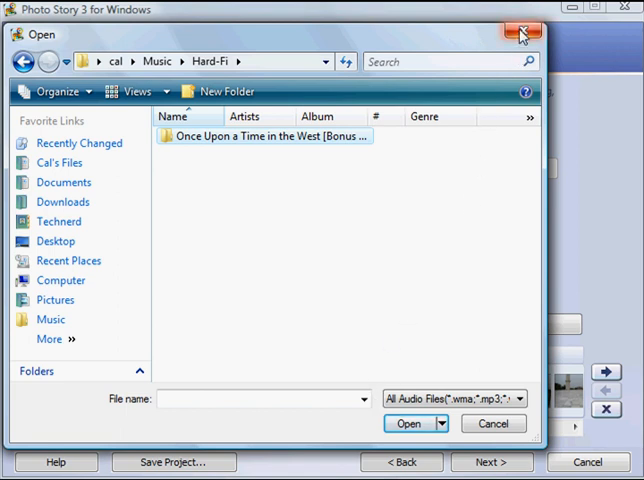
mouse_move(524, 32)
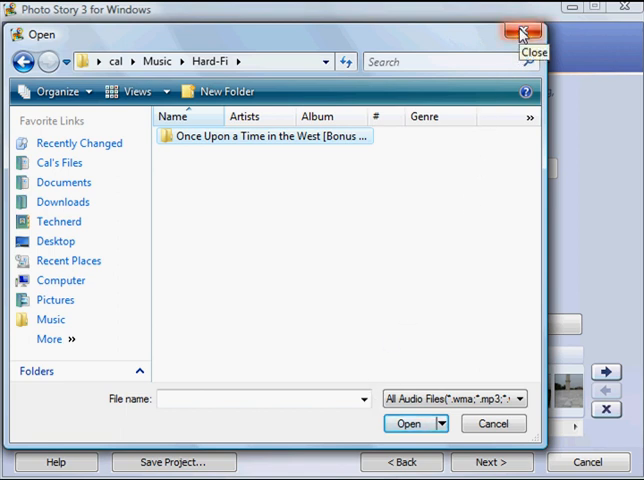
click(492, 424)
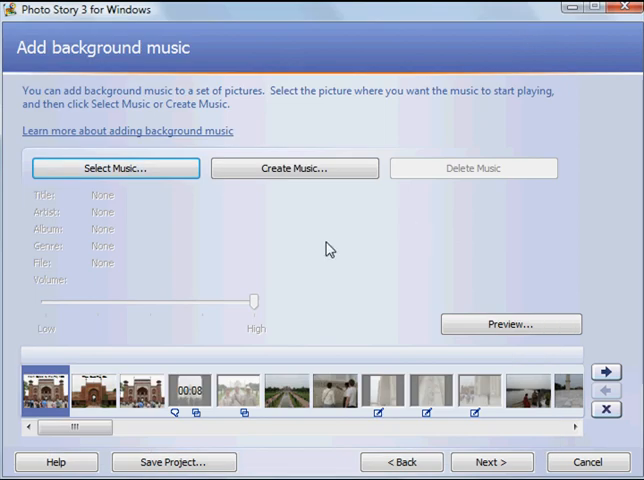
mouse_move(294, 168)
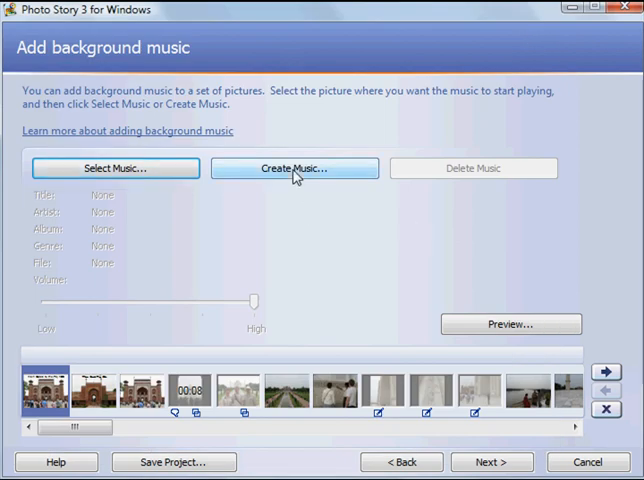
click(294, 168)
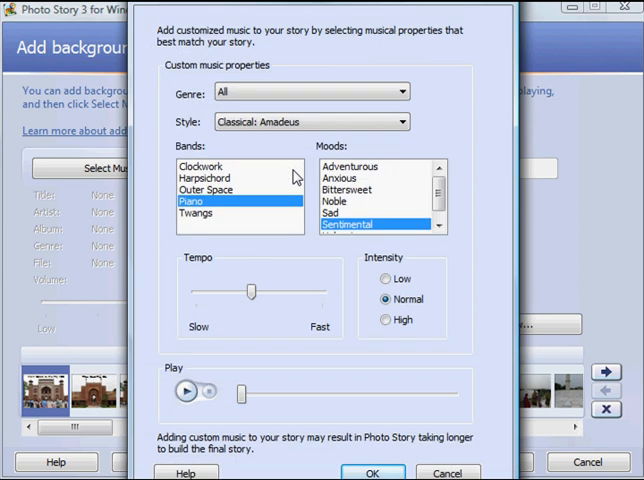
mouse_move(308, 250)
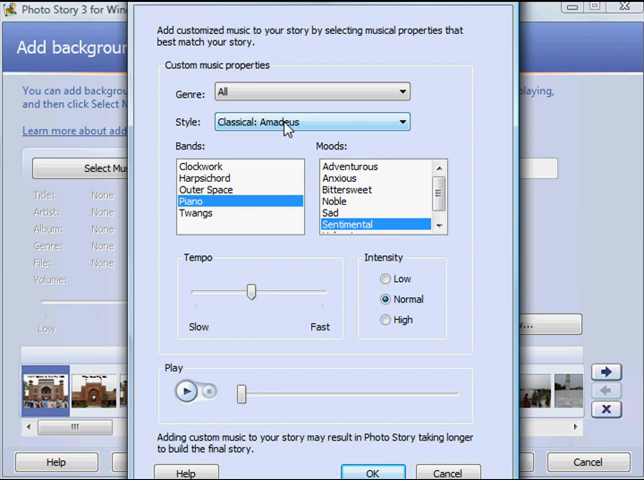
click(400, 120)
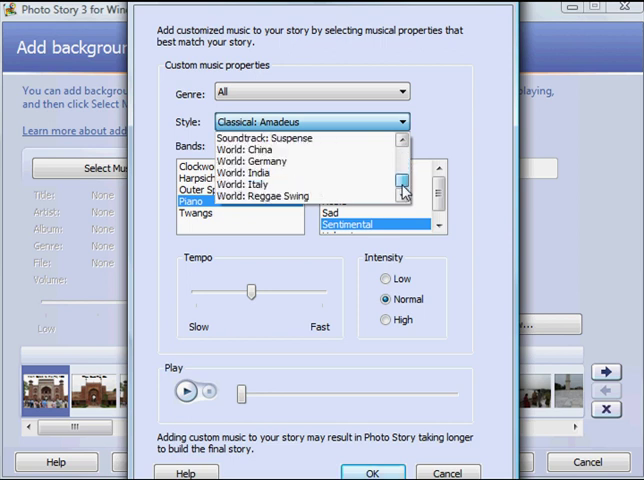
mouse_move(284, 176)
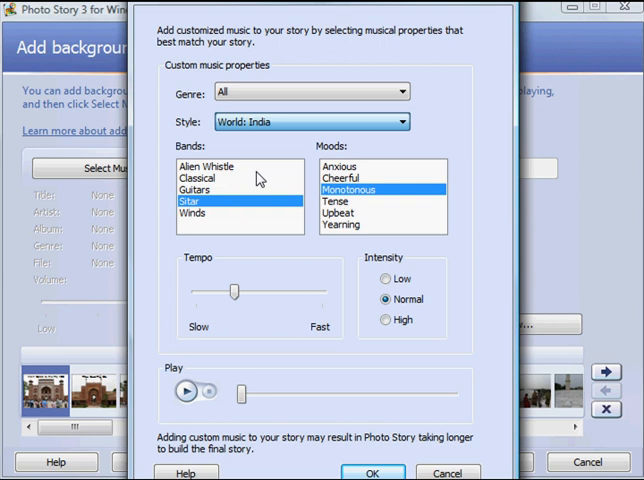
mouse_move(312, 280)
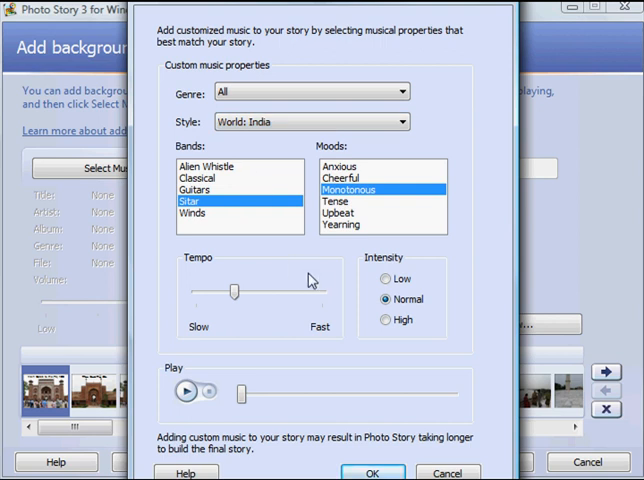
mouse_move(218, 182)
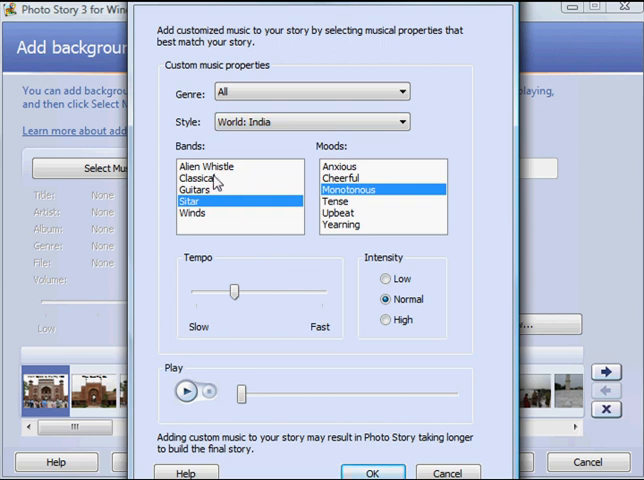
Choose the Alien Whistle band with Upbeat mood and preview the generated track.
click(208, 166)
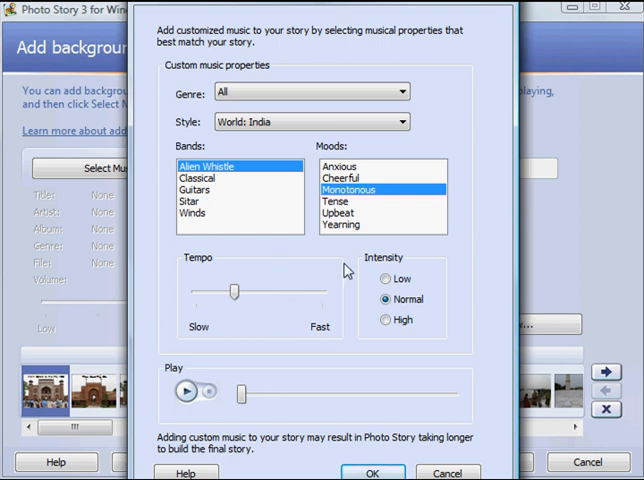
click(340, 212)
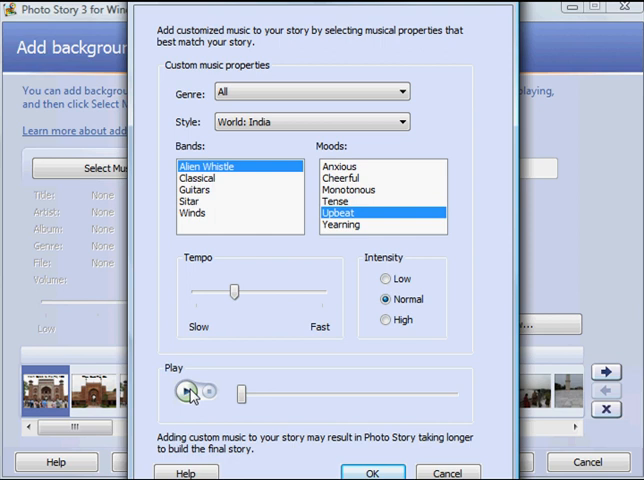
click(188, 392)
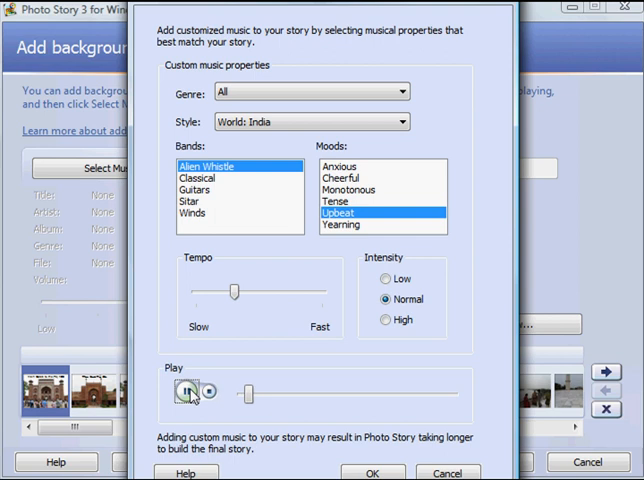
click(188, 392)
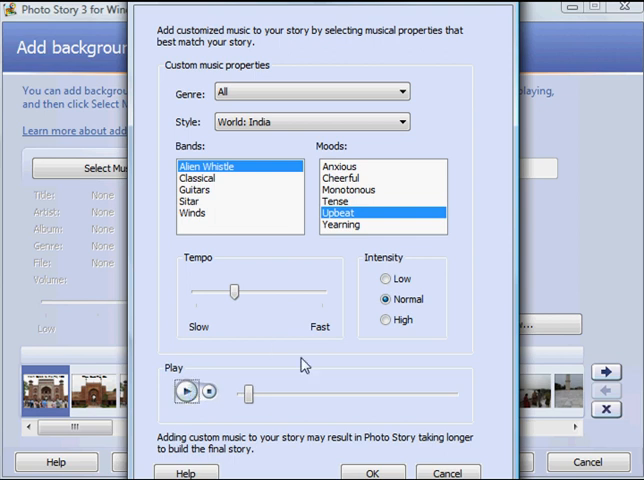
mouse_move(320, 384)
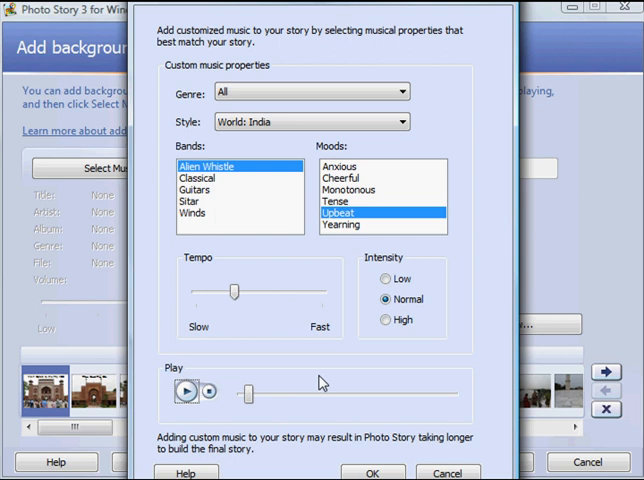
Change the mood to Yearning and adjust the music tempo.
drag(236, 290, 236, 296)
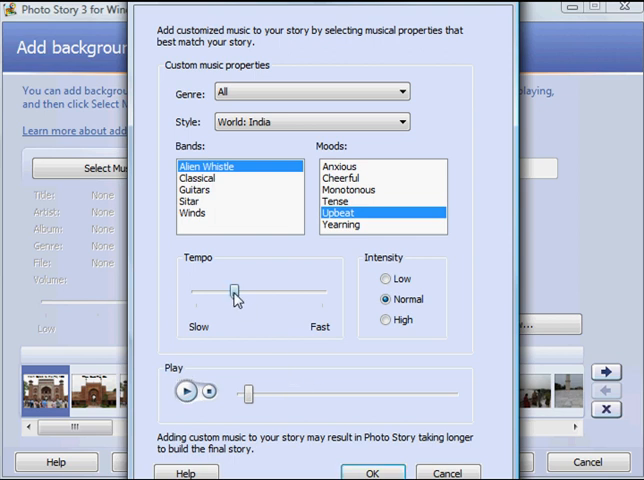
drag(232, 292, 246, 292)
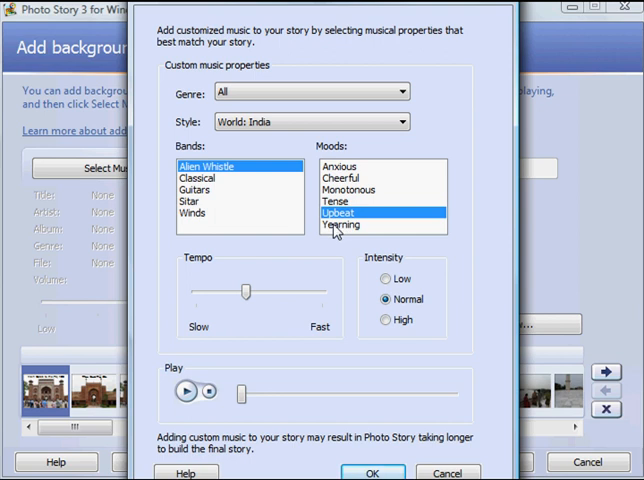
click(344, 224)
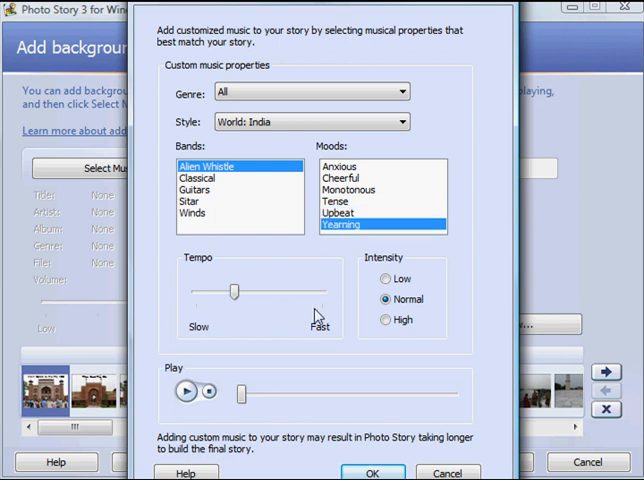
drag(234, 290, 266, 292)
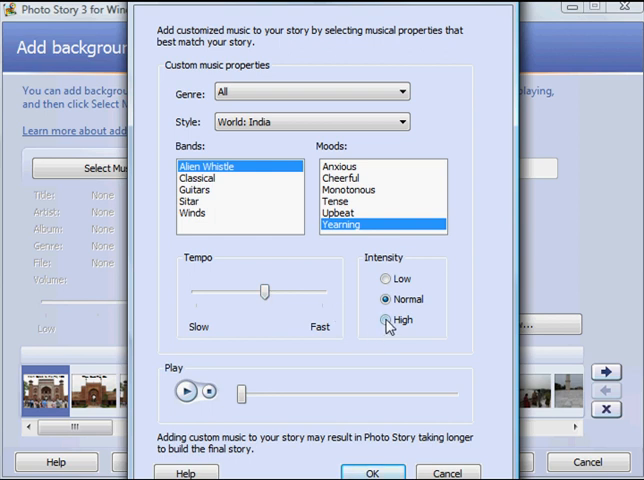
Set the intensity to High and preview the Yearning version of the track.
click(386, 320)
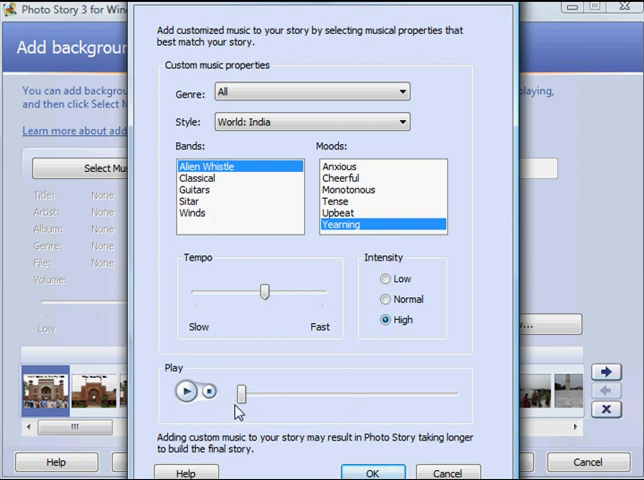
click(184, 392)
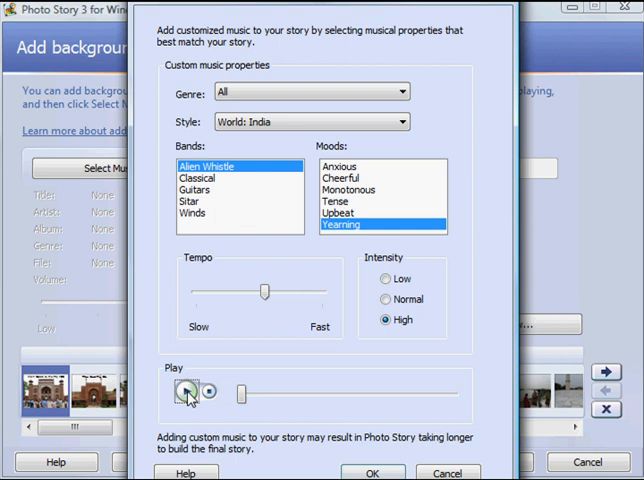
click(186, 392)
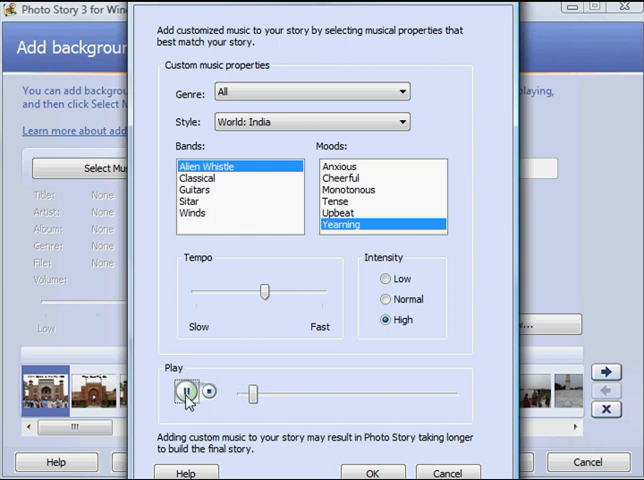
click(188, 392)
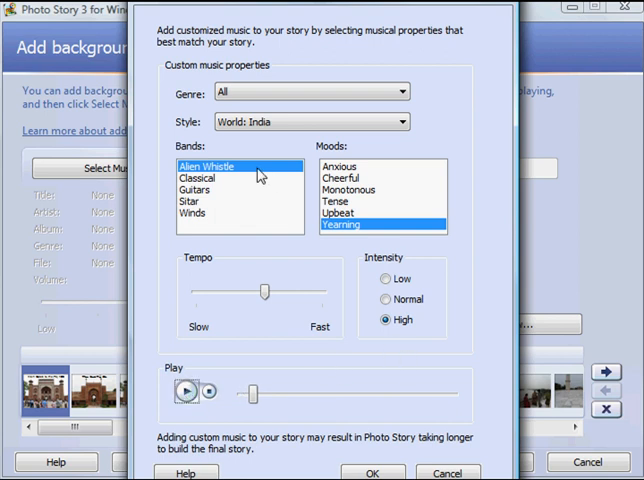
mouse_move(196, 220)
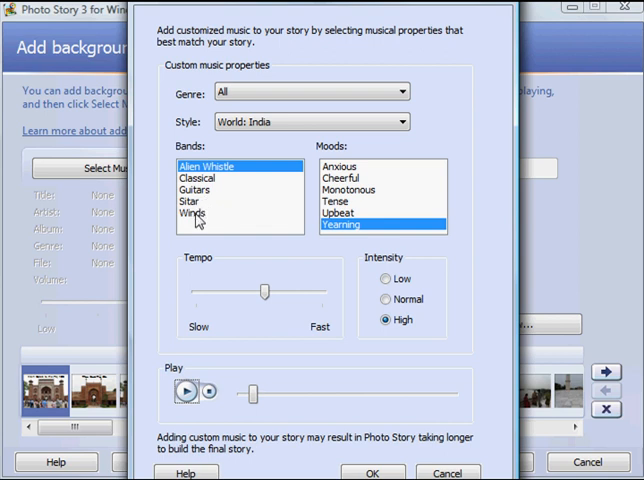
Select the Winds band, Upbeat mood and Normal intensity for the World: India music.
click(190, 212)
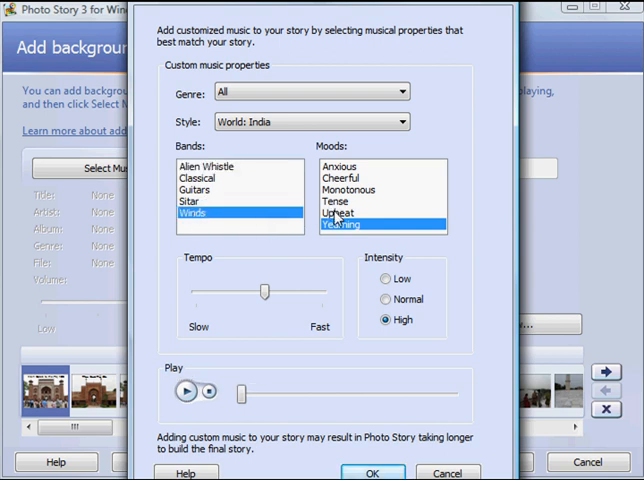
click(340, 212)
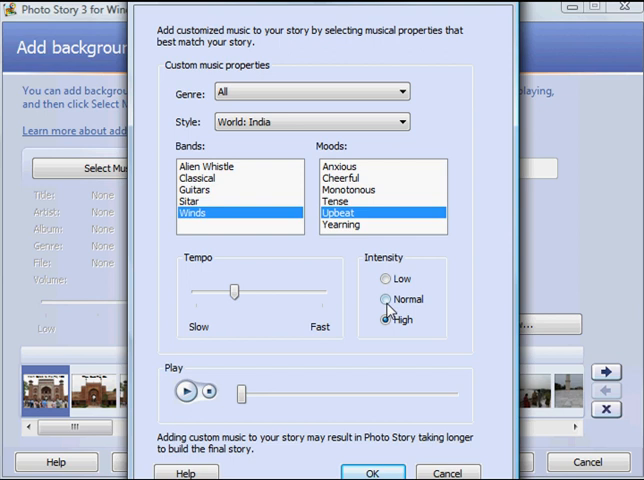
click(386, 300)
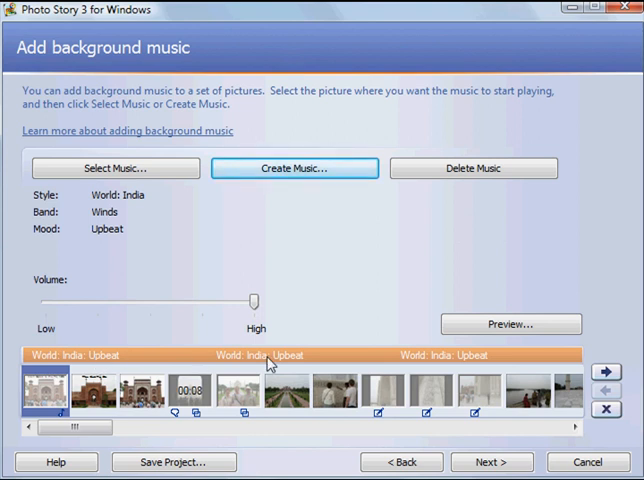
mouse_move(356, 358)
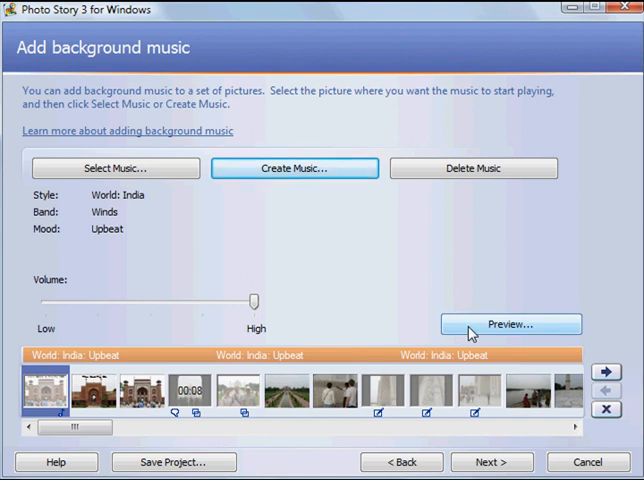
click(508, 324)
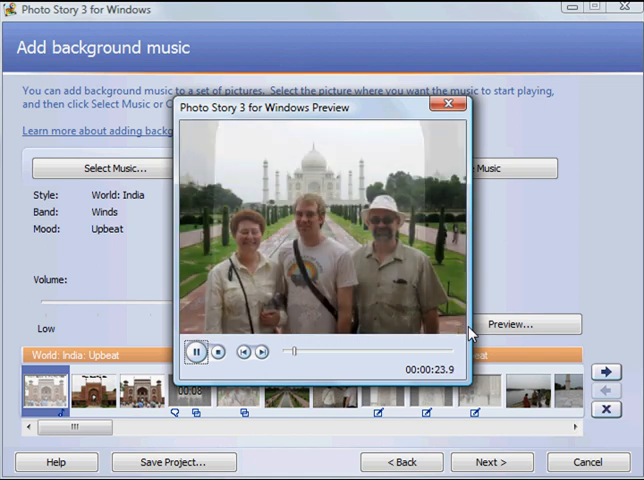
click(448, 104)
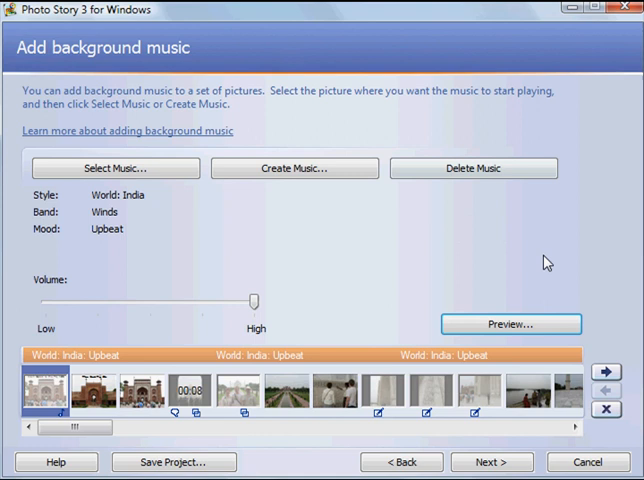
mouse_move(350, 276)
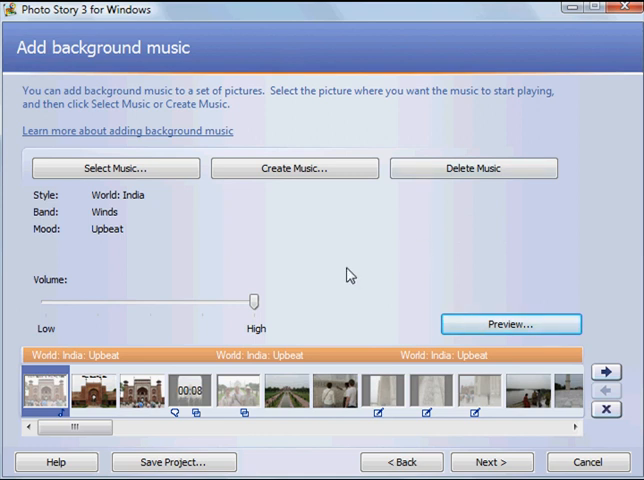
mouse_move(278, 268)
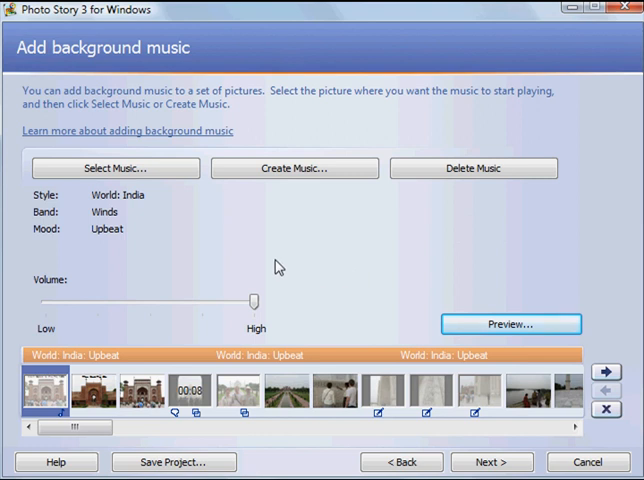
mouse_move(334, 282)
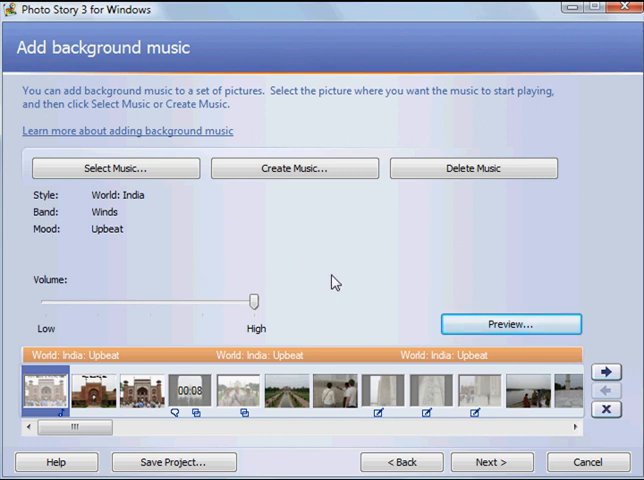
Select a later filmstrip thumbnail as the start point for the second music track.
click(382, 390)
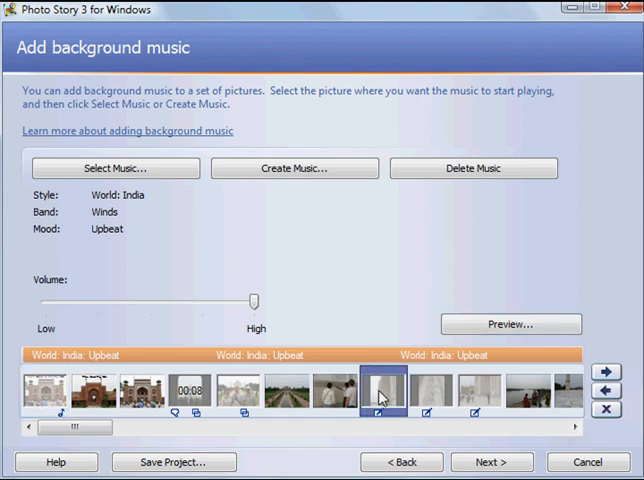
click(432, 390)
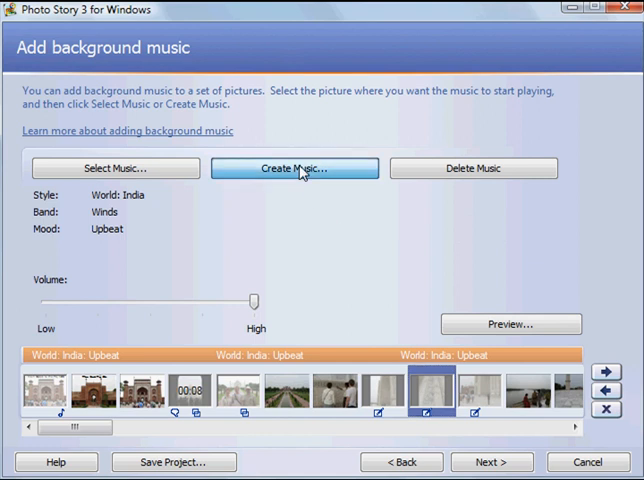
Create a second generated track in World: China style with Flutes band and Cheerful mood.
click(296, 168)
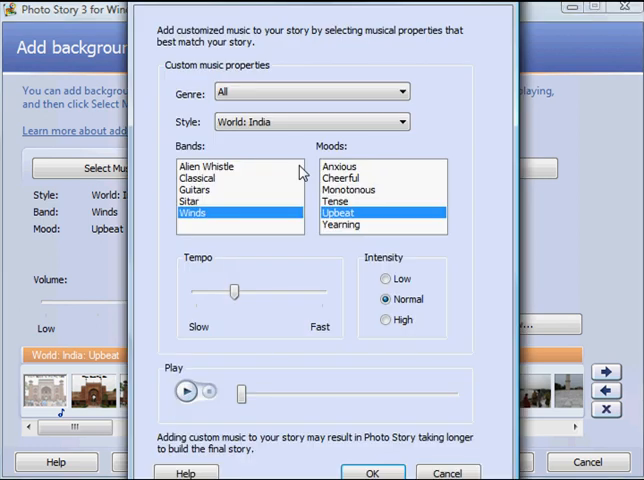
mouse_move(204, 196)
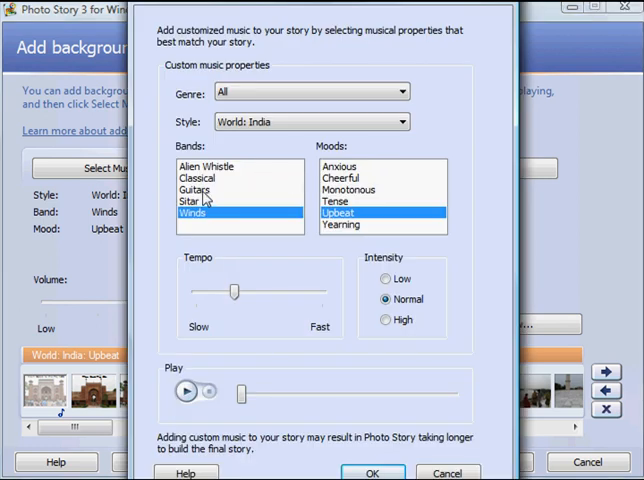
click(400, 120)
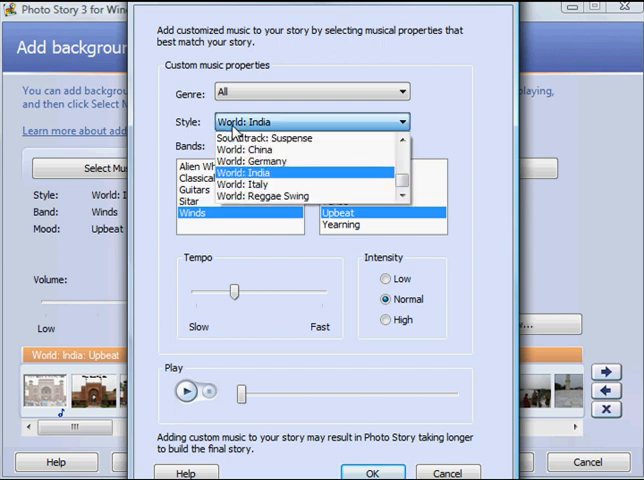
click(246, 152)
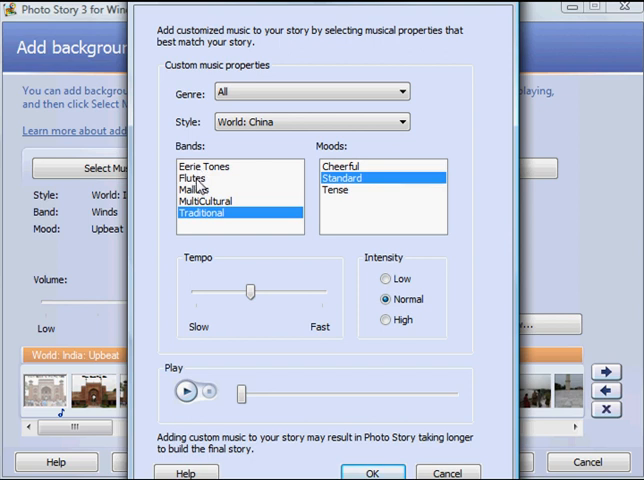
click(194, 176)
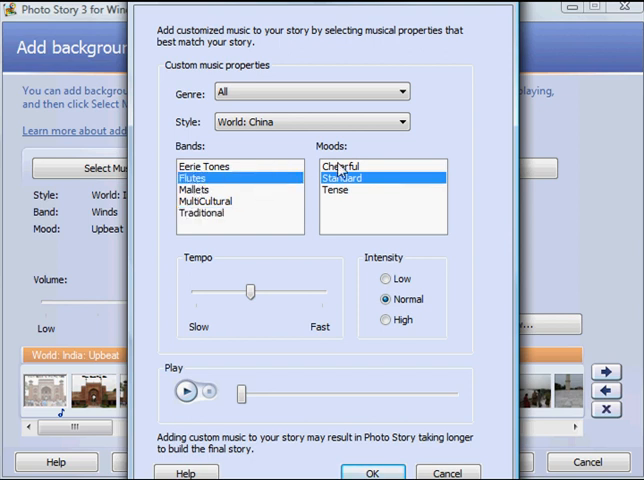
click(340, 164)
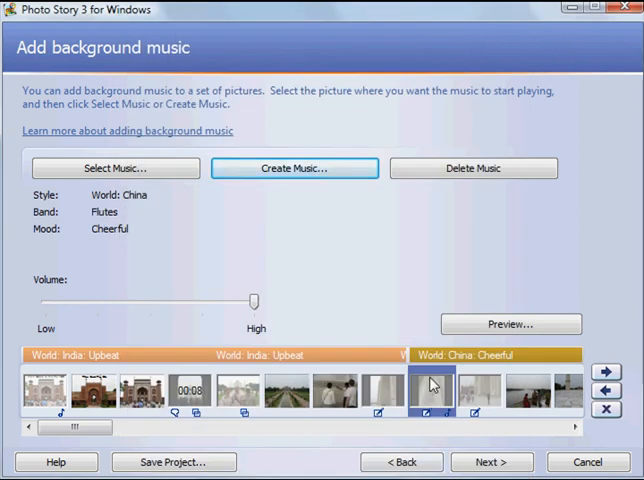
mouse_move(456, 364)
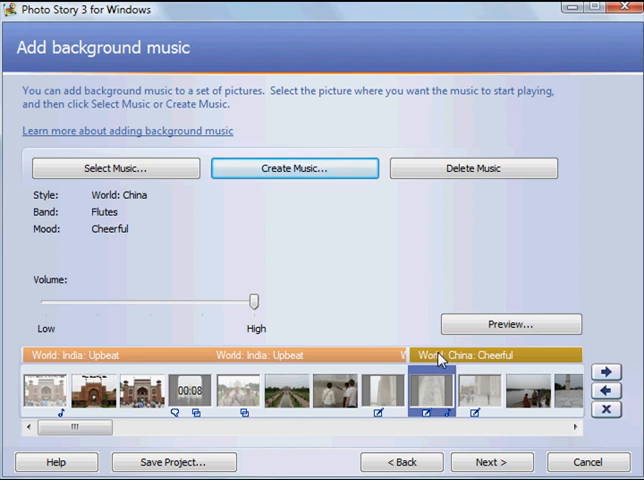
mouse_move(356, 380)
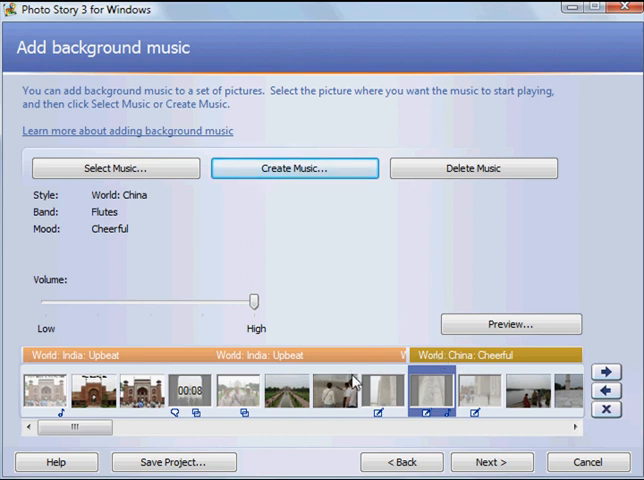
mouse_move(322, 448)
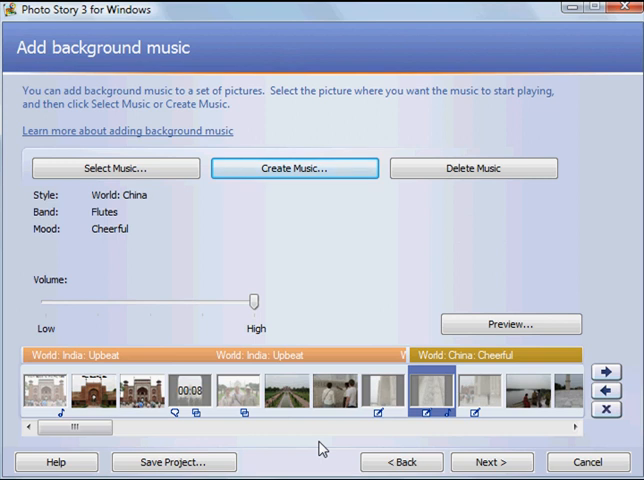